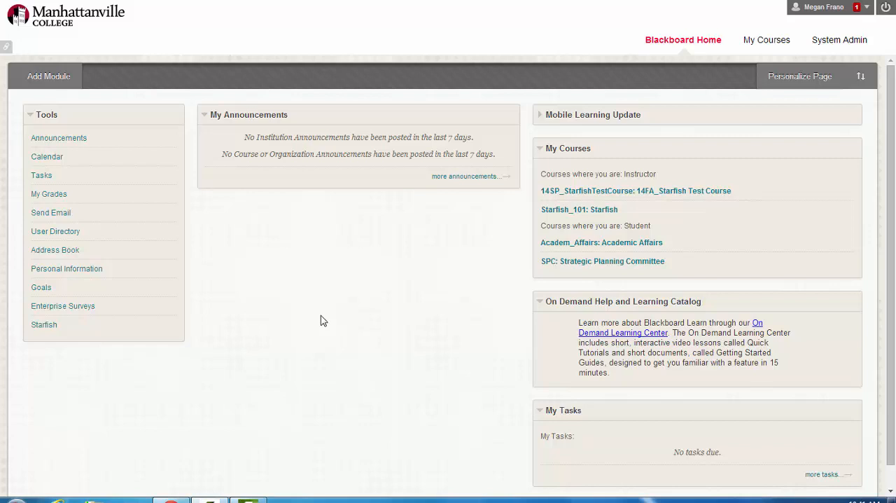
{"action": "mouse_move", "coordinate": [308, 309]}
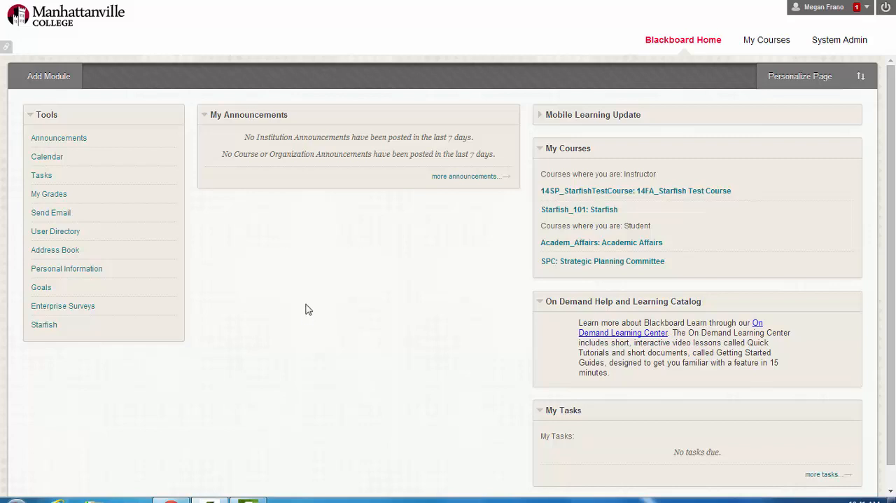
{"action": "mouse_move", "coordinate": [435, 206]}
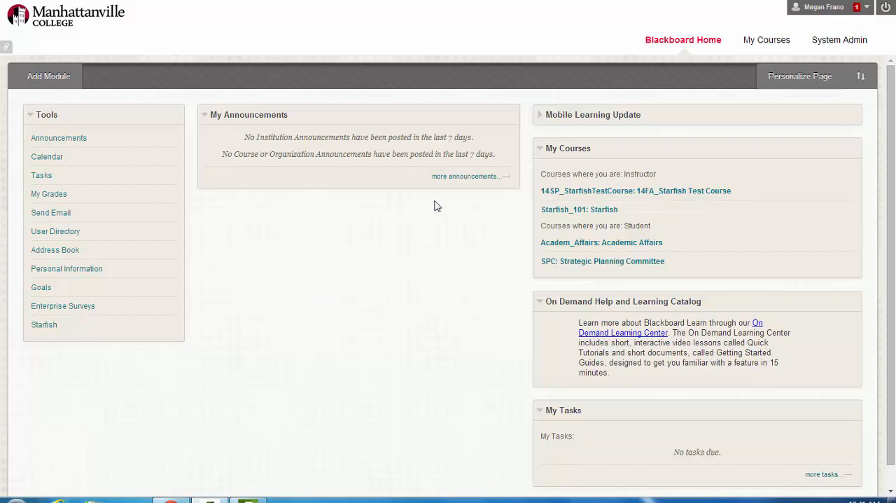
Go to the My Courses page from Blackboard Home.
{"action": "left_click", "coordinate": [766, 40]}
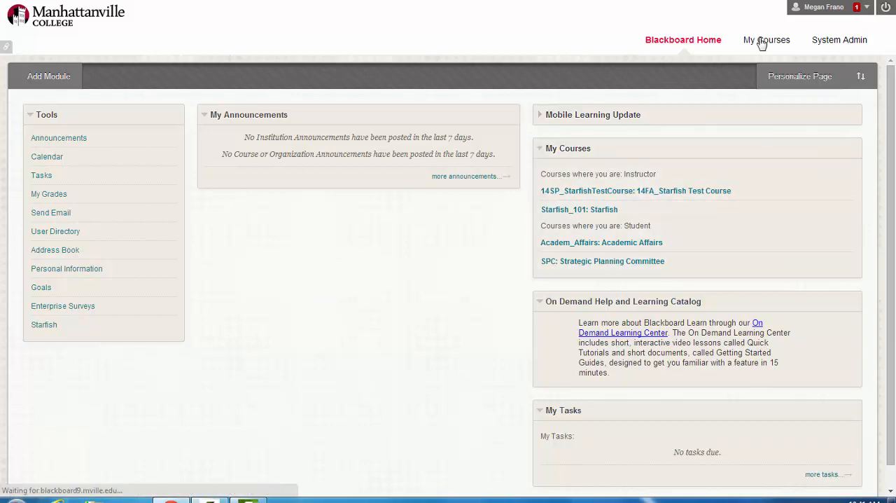
Search the course catalog for 'Star' and enroll in Starfish_101.
{"action": "left_click", "coordinate": [765, 39]}
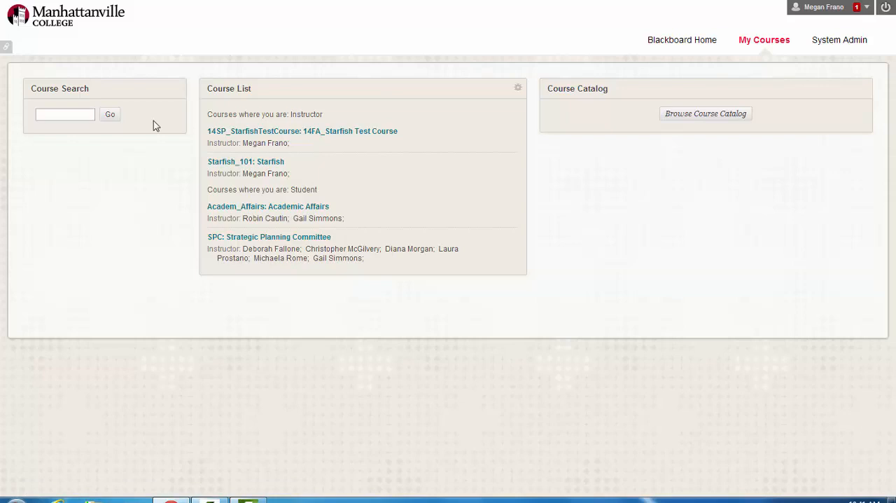
{"action": "left_click", "coordinate": [64, 114]}
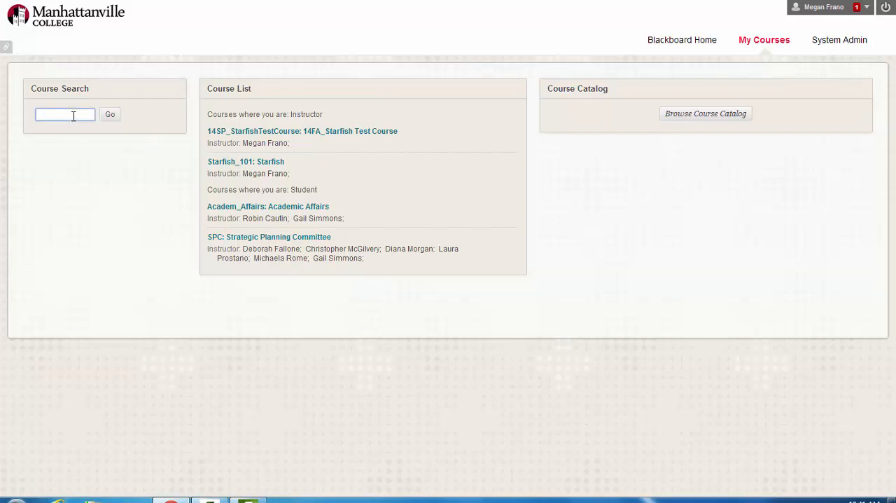
{"action": "type", "text": "Starfish"}
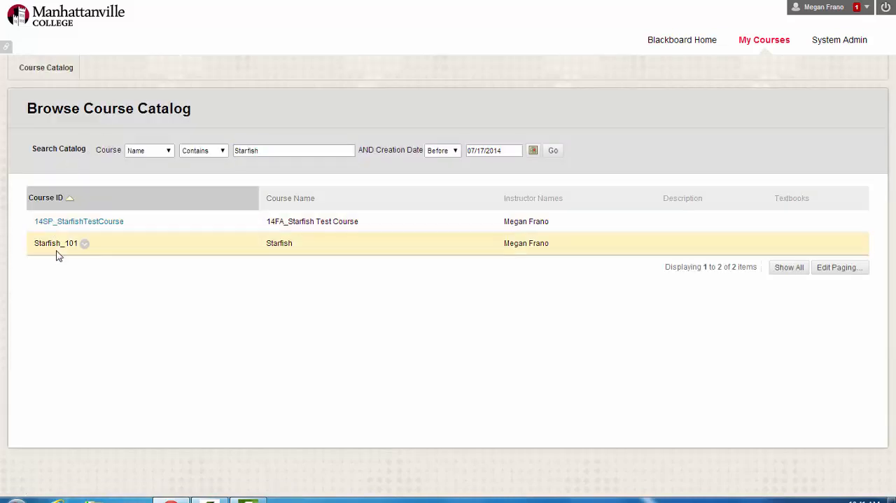
{"action": "mouse_move", "coordinate": [84, 243]}
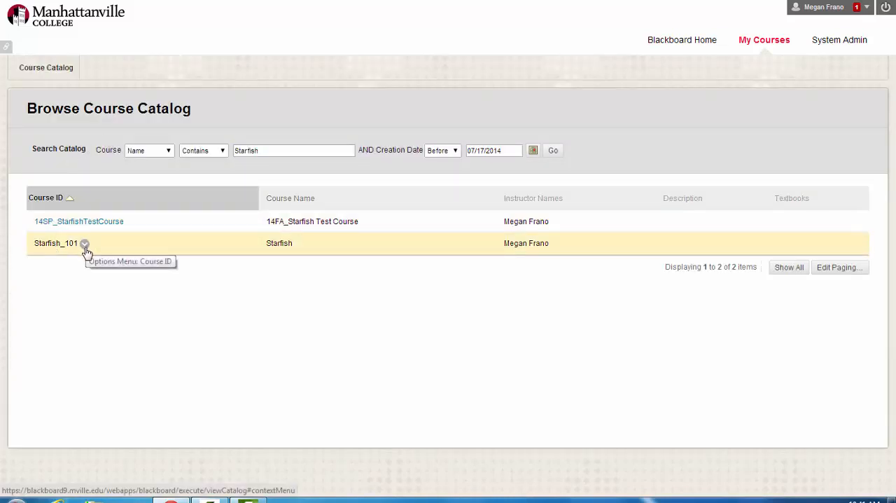
{"action": "left_click", "coordinate": [84, 243]}
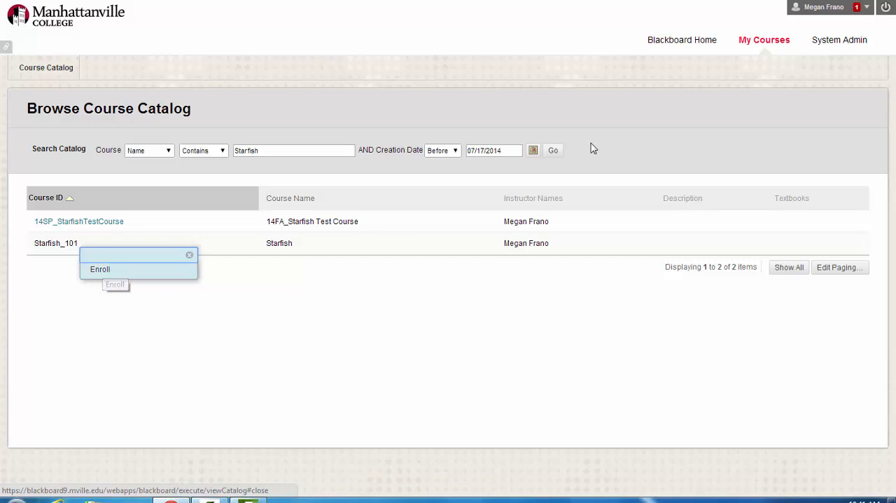
{"action": "left_click", "coordinate": [683, 39]}
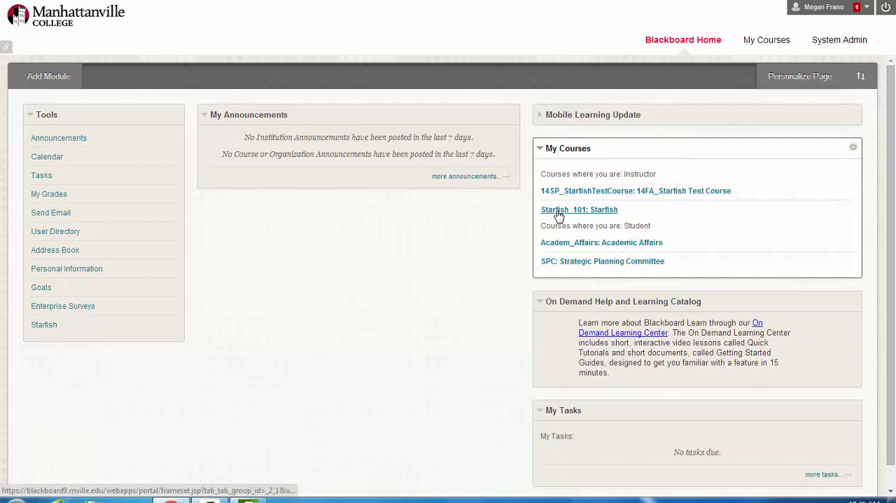
Open Starfish_101's Support Materials and open 'Scheduling appointments using Starfish-FOR STUDENTS.pdf'.
{"action": "left_click", "coordinate": [579, 209]}
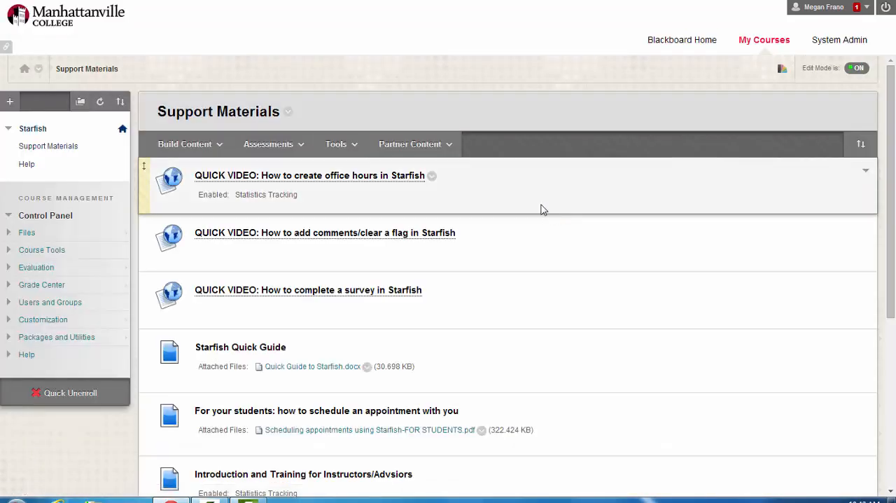
{"action": "mouse_move", "coordinate": [570, 235]}
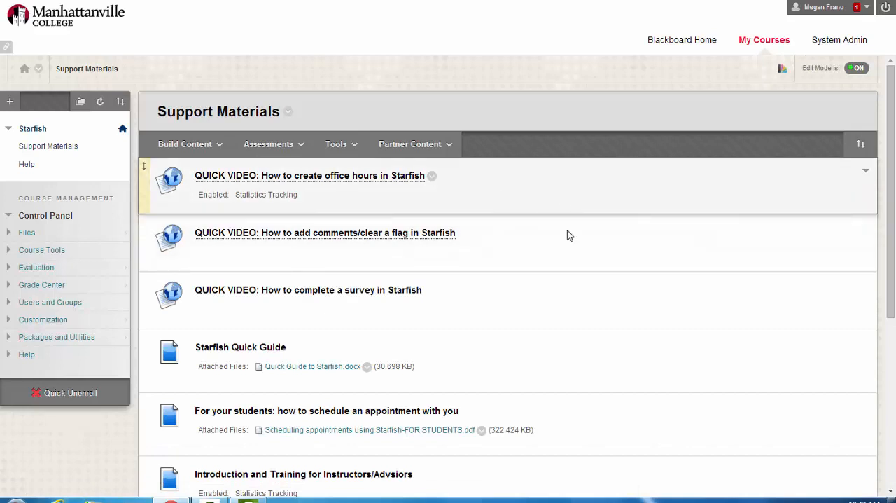
{"action": "scroll", "scroll_direction": "down", "scroll_amount": 3}
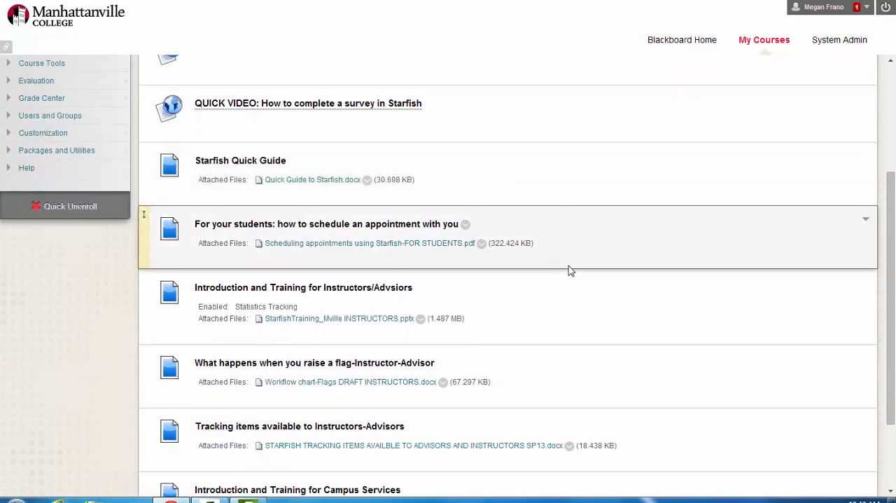
{"action": "scroll", "scroll_direction": "down", "scroll_amount": 3}
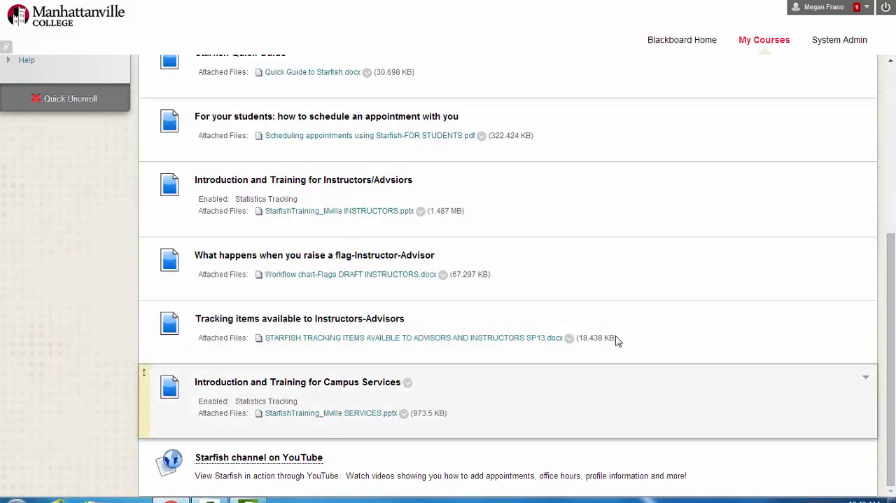
{"action": "scroll", "scroll_direction": "up", "scroll_amount": 3}
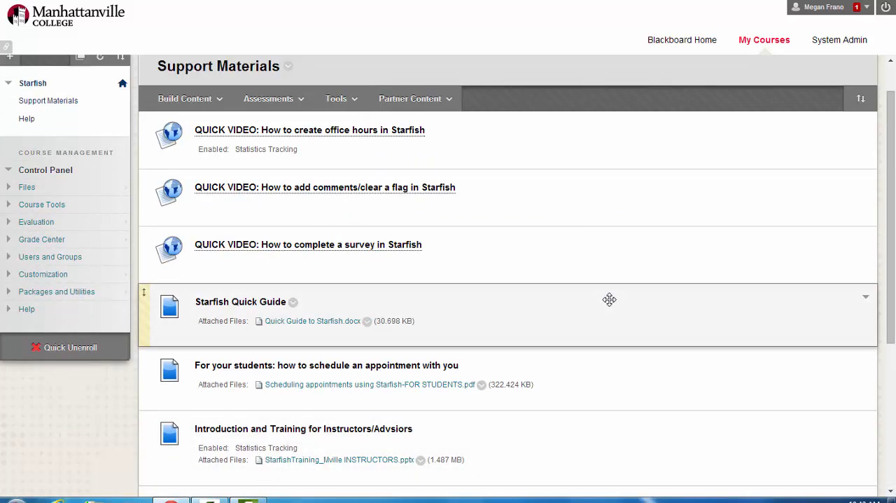
{"action": "mouse_move", "coordinate": [270, 372]}
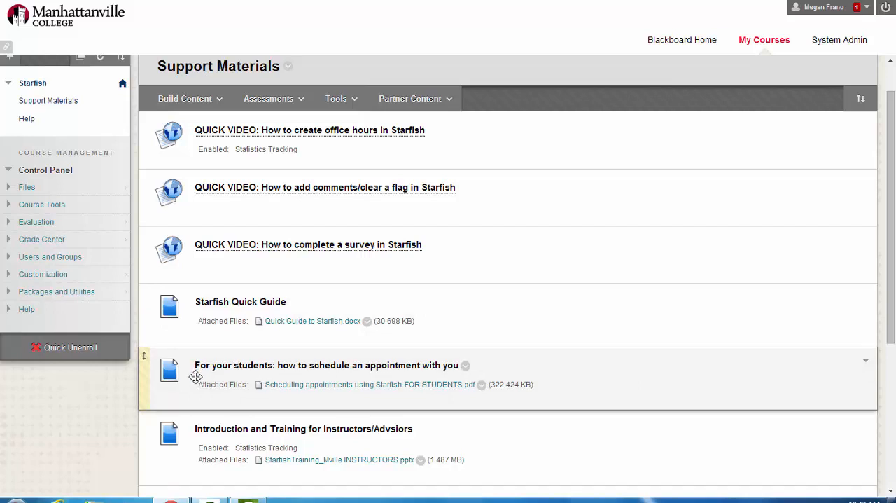
{"action": "mouse_move", "coordinate": [234, 375]}
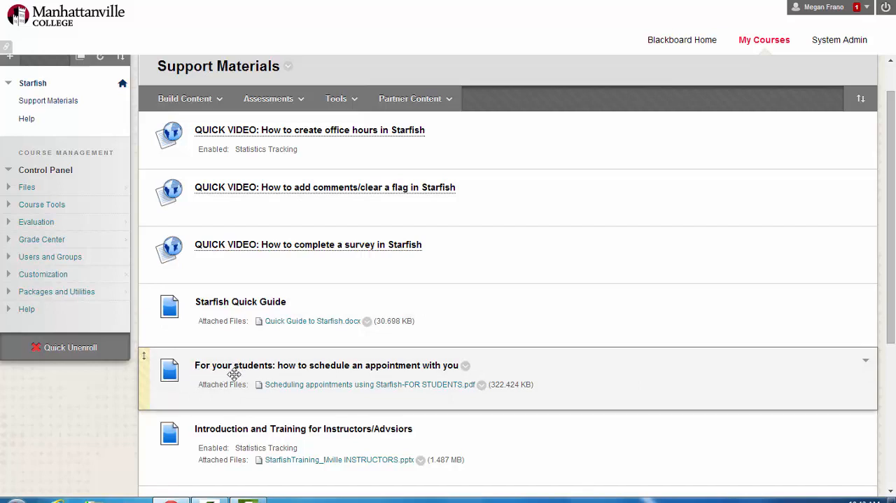
{"action": "mouse_move", "coordinate": [354, 396]}
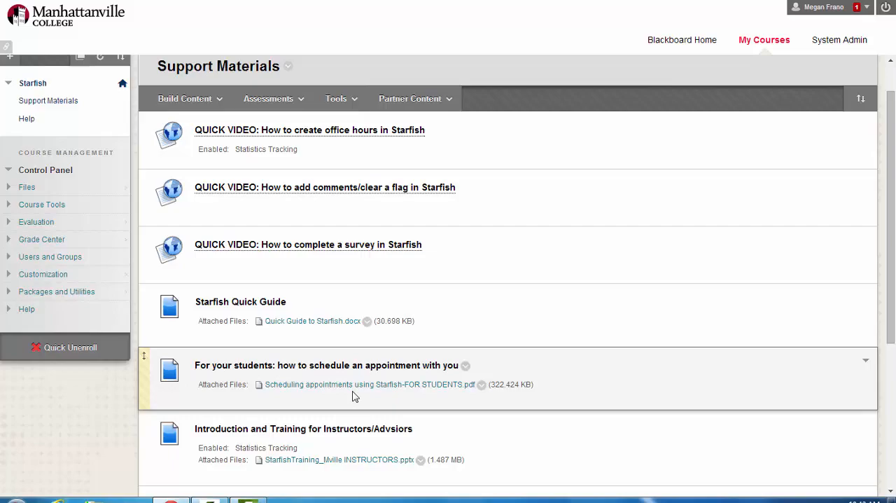
{"action": "left_click", "coordinate": [369, 384]}
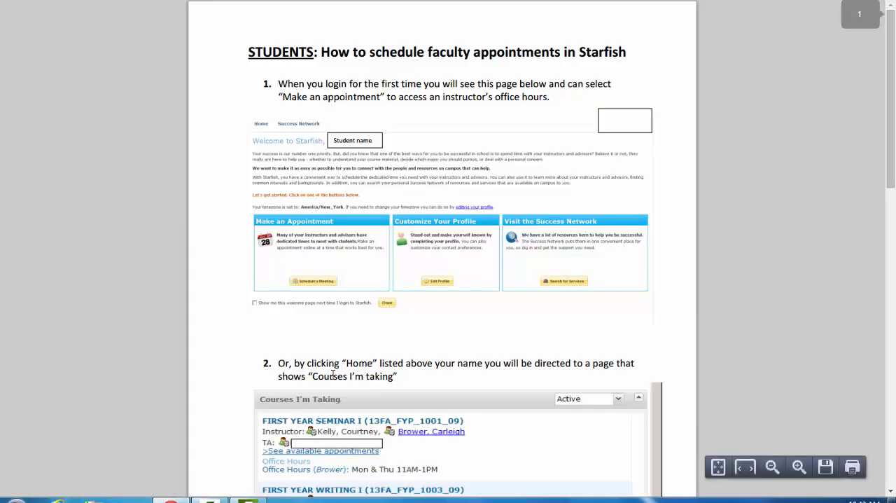
{"action": "mouse_move", "coordinate": [335, 320]}
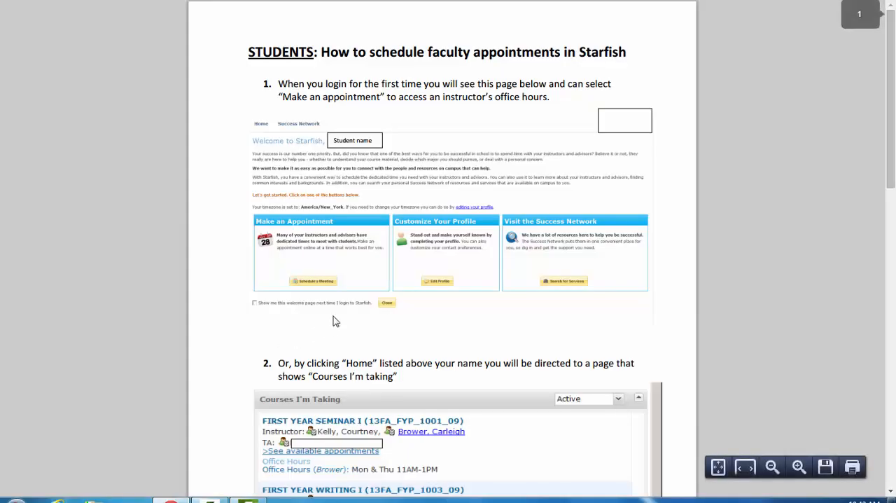
{"action": "mouse_move", "coordinate": [339, 105]}
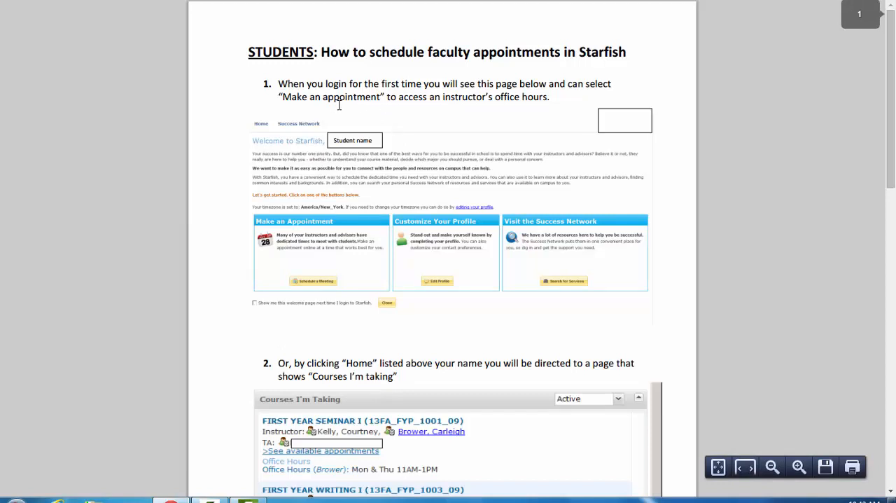
{"action": "mouse_move", "coordinate": [390, 59]}
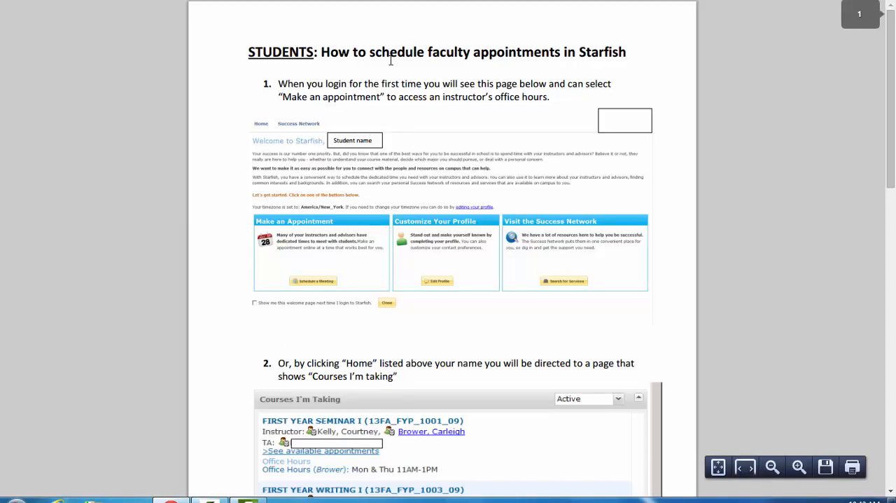
{"action": "mouse_move", "coordinate": [454, 115]}
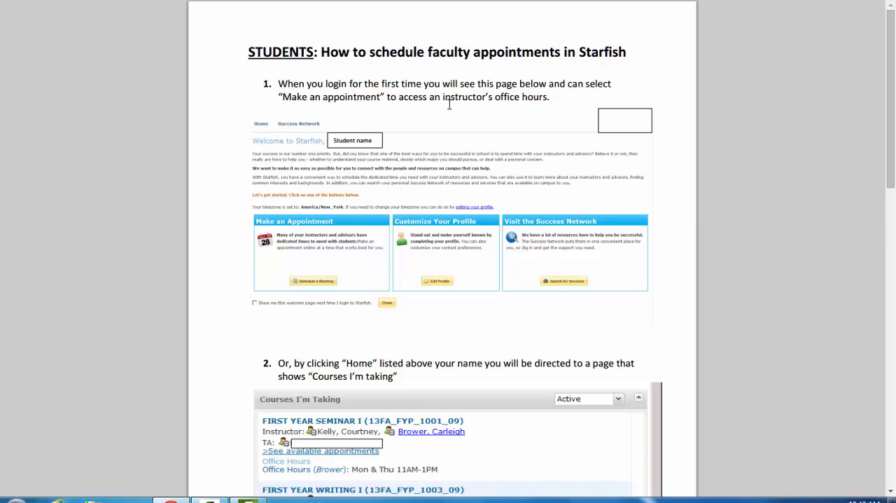
Scroll through the guide's appointment steps, then scroll further down Support Materials.
{"action": "scroll", "scroll_direction": "down", "scroll_amount": 3}
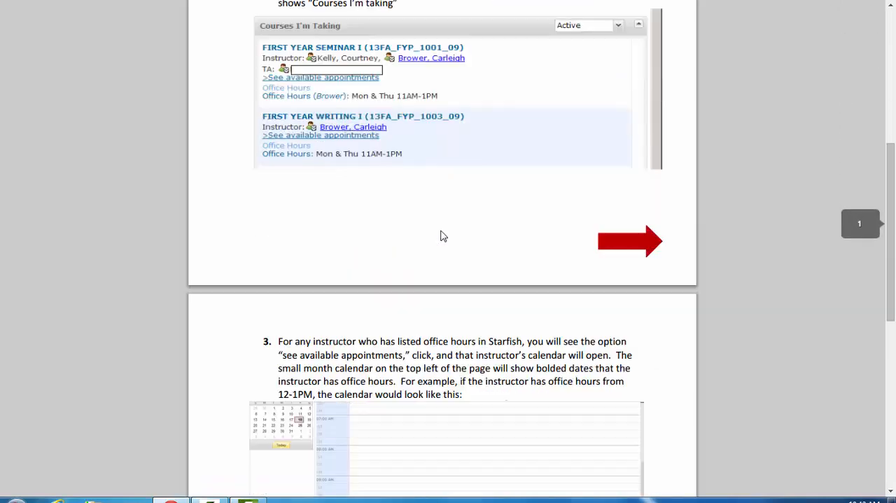
{"action": "scroll", "scroll_direction": "down", "scroll_amount": 3}
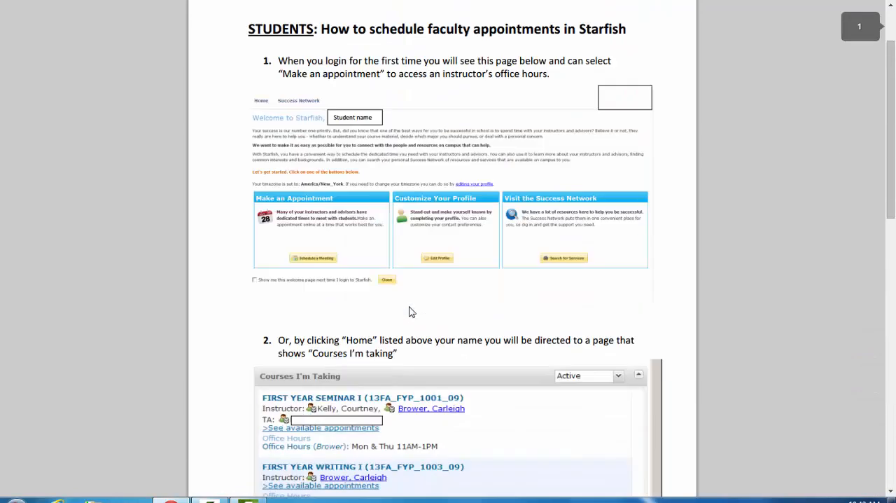
{"action": "scroll", "scroll_direction": "up", "scroll_amount": 3}
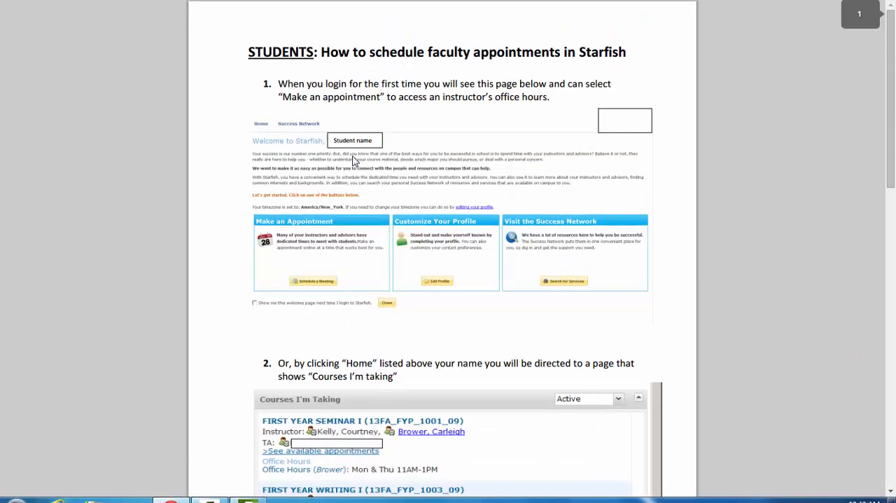
{"action": "scroll", "scroll_direction": "down", "scroll_amount": 3}
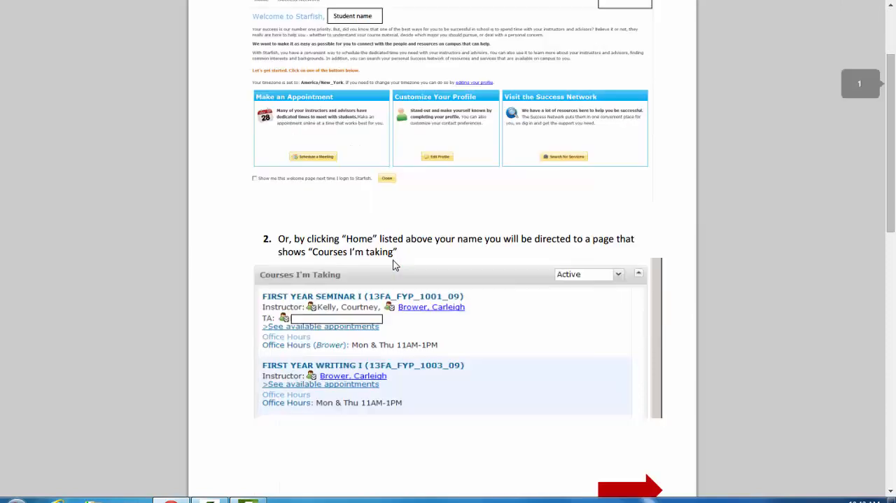
{"action": "scroll", "scroll_direction": "down", "scroll_amount": 3}
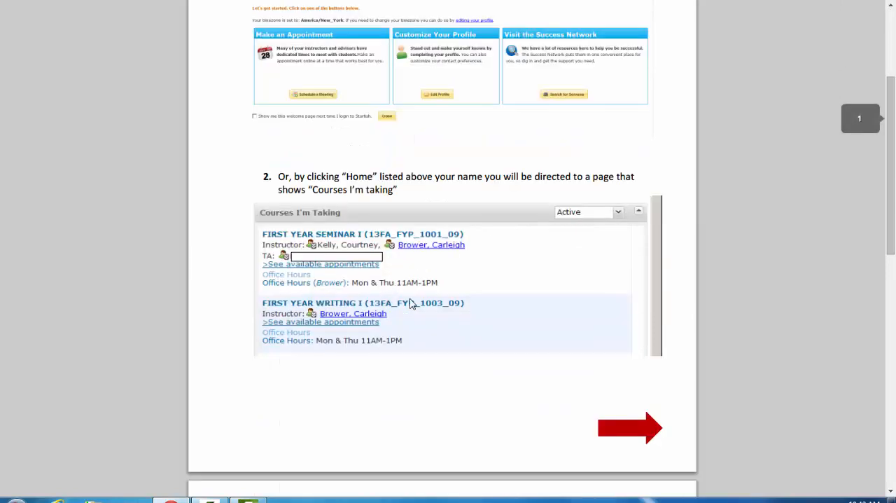
{"action": "scroll", "scroll_direction": "down", "scroll_amount": 3}
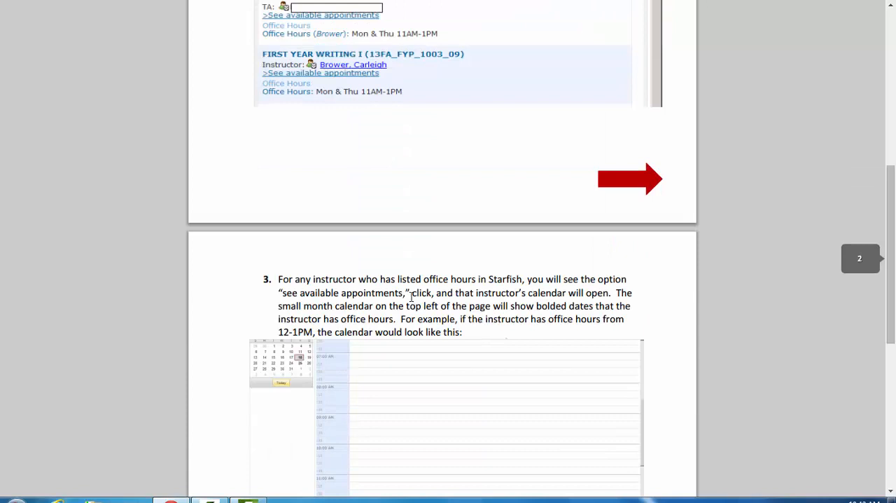
{"action": "scroll", "scroll_direction": "down", "scroll_amount": 3}
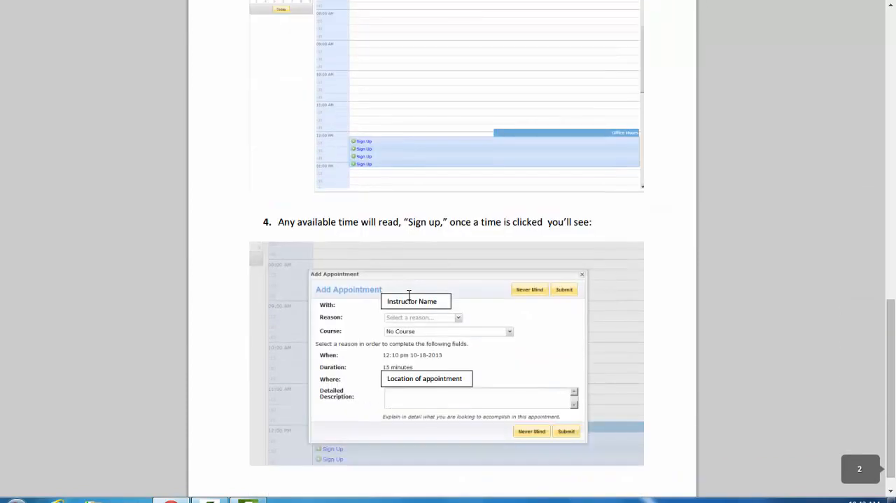
{"action": "mouse_move", "coordinate": [274, 62]}
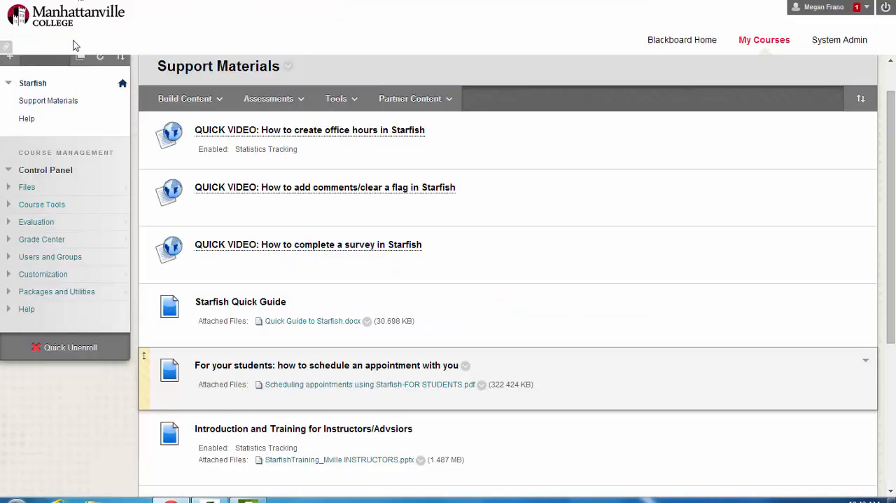
{"action": "scroll", "scroll_direction": "up", "scroll_amount": 3}
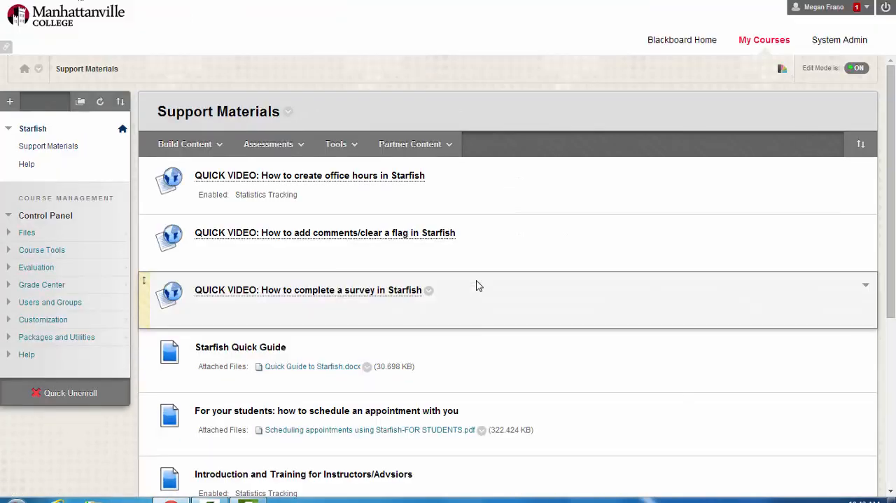
{"action": "scroll", "scroll_direction": "down", "scroll_amount": 3}
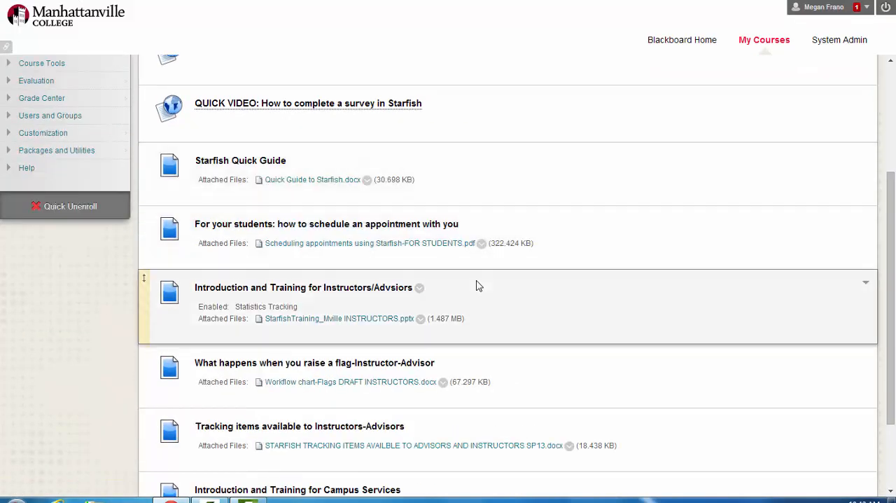